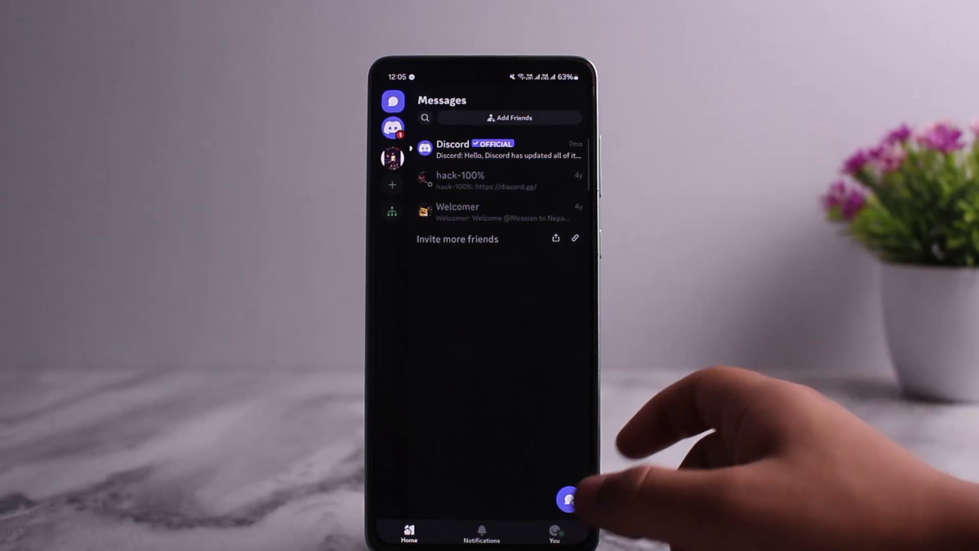
- Switch from the messages list to the You tab to view your profile
{"action": "left_click", "coordinate": [555, 536]}
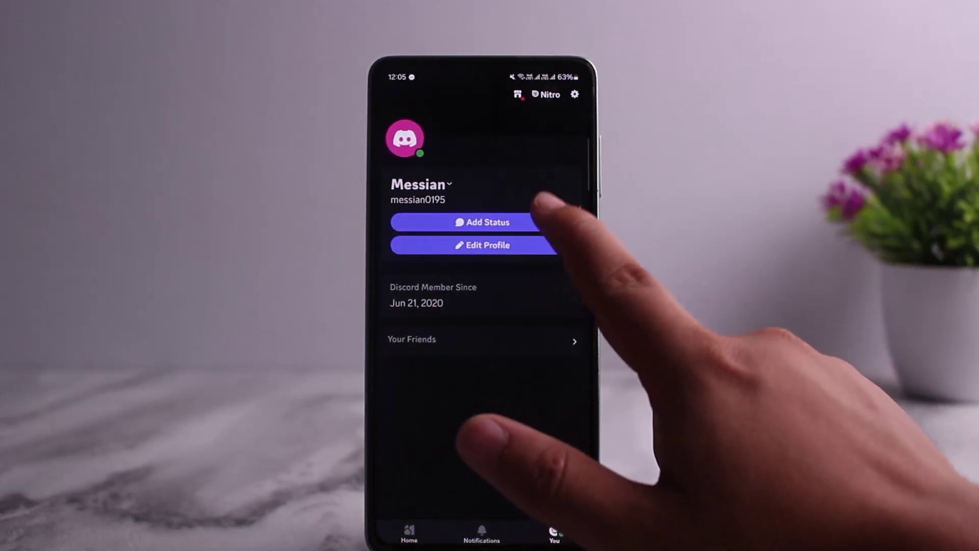
- Save the custom status 'Gensin impact' with Clear tomorrow kept as the duration
{"action": "left_click", "coordinate": [482, 223]}
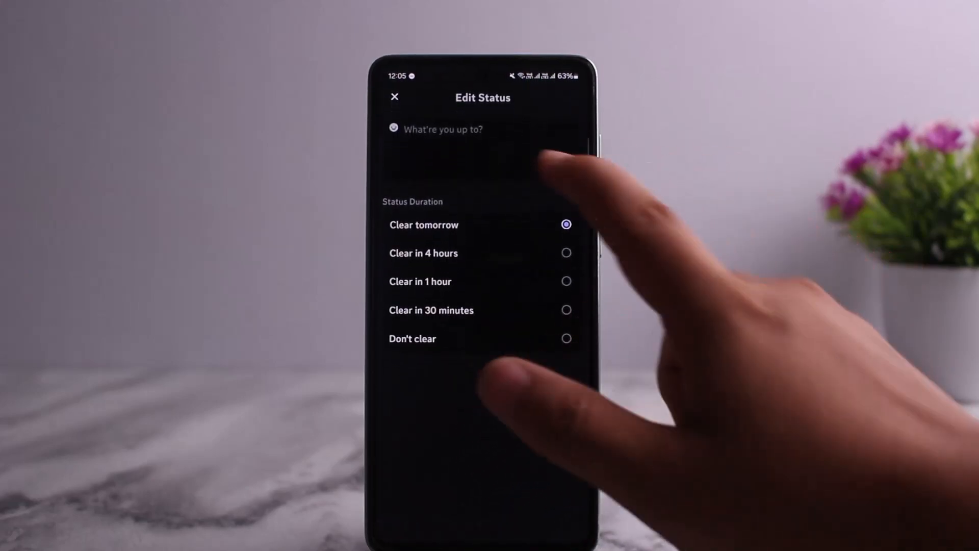
{"action": "left_click", "coordinate": [443, 129]}
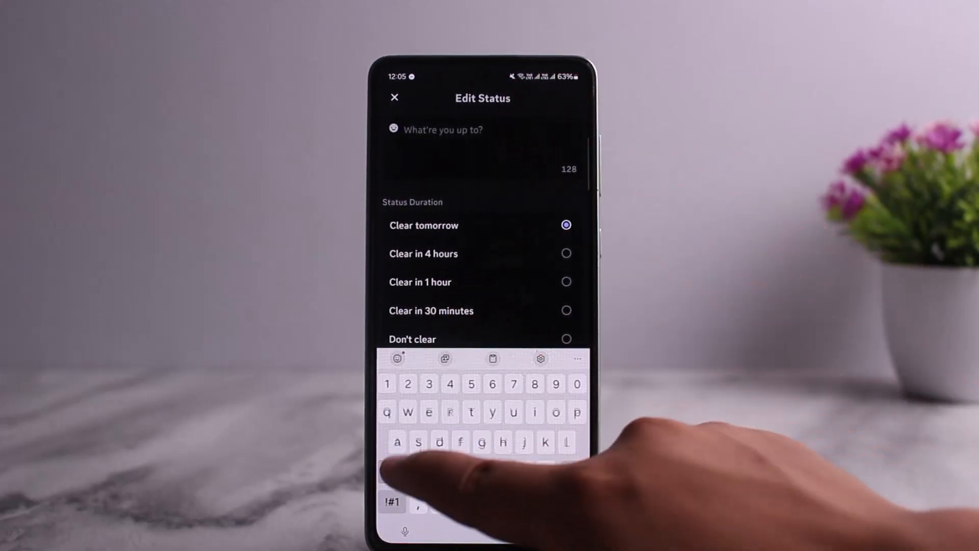
{"action": "type", "text": "Gensin"}
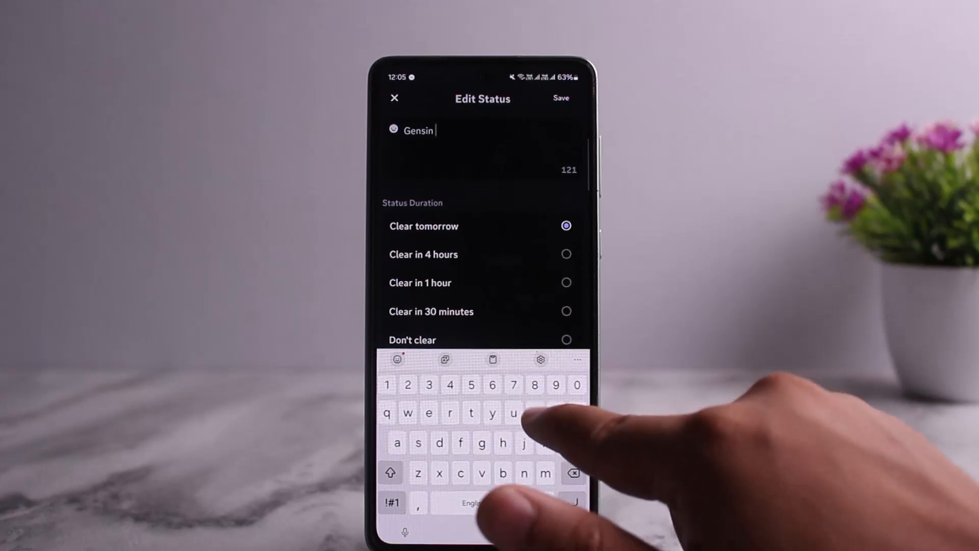
{"action": "type", "text": "imp"}
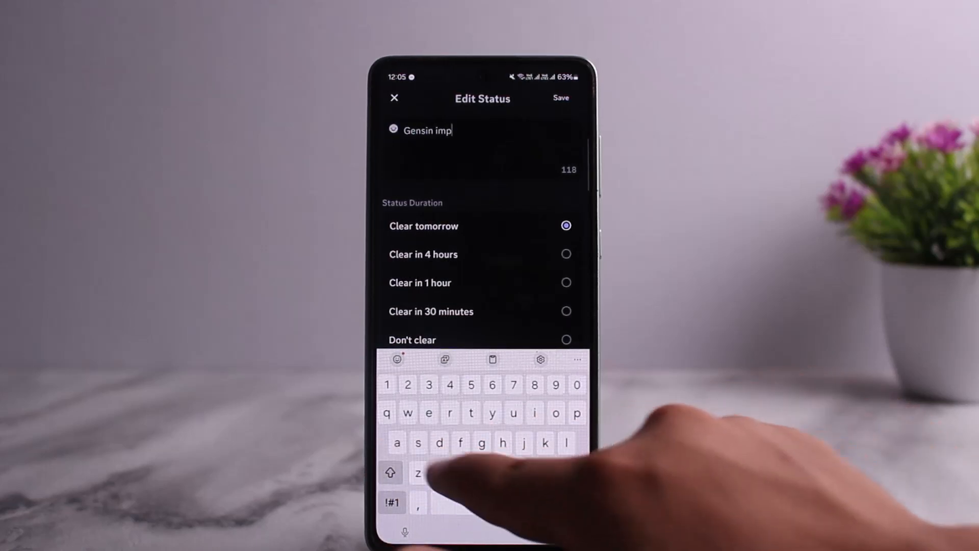
{"action": "type", "text": "act"}
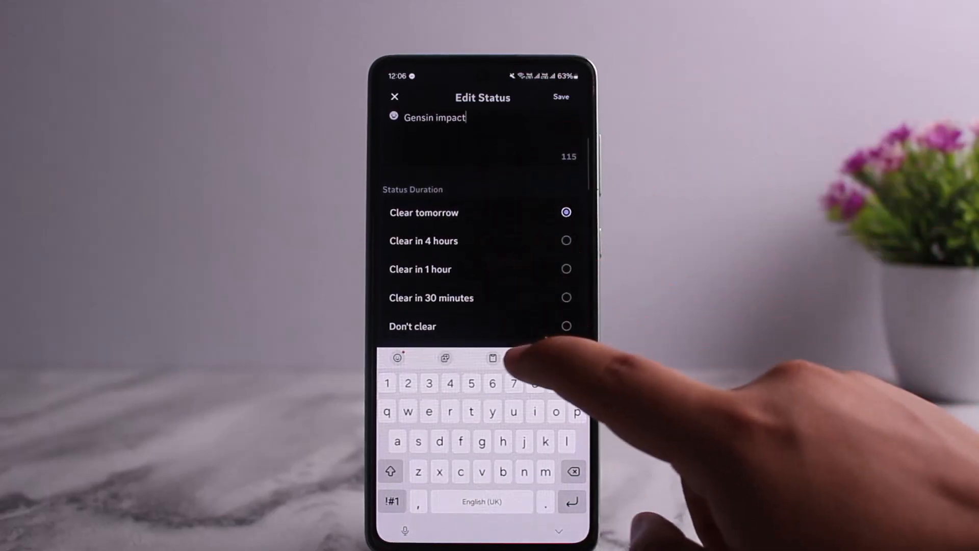
{"action": "left_click", "coordinate": [559, 97]}
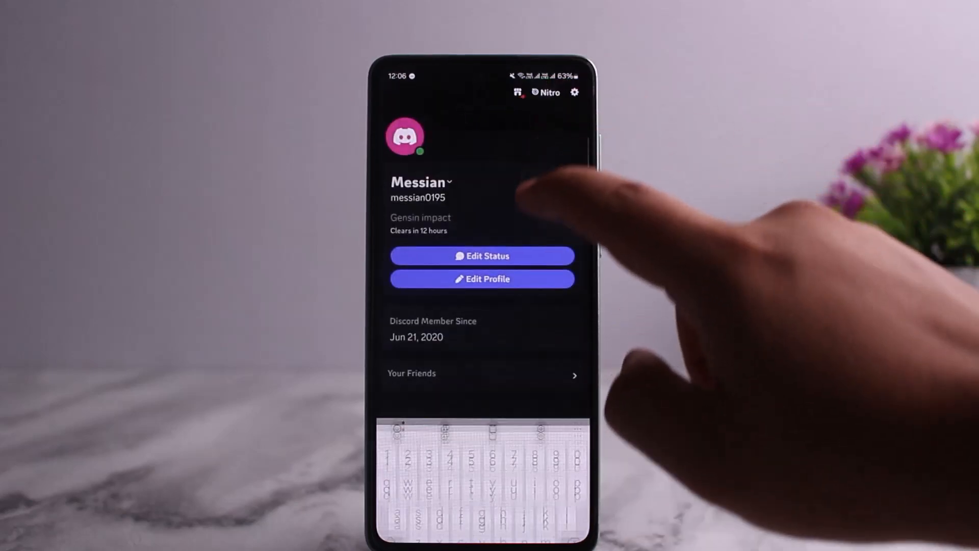